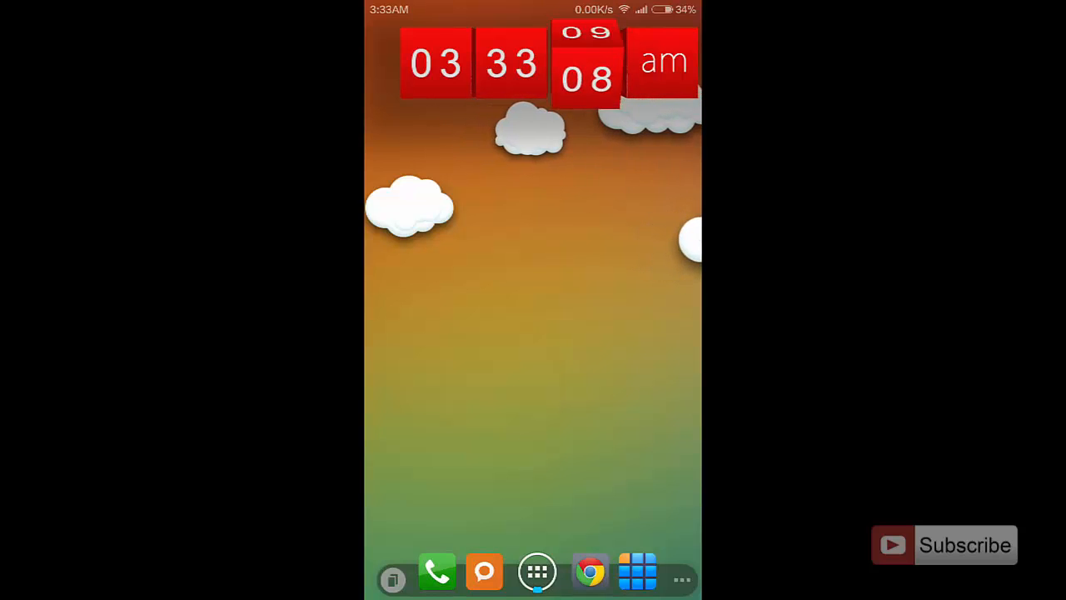
Bring up the launcher's app search so Security appears among the suggestions
left_click(537, 572)
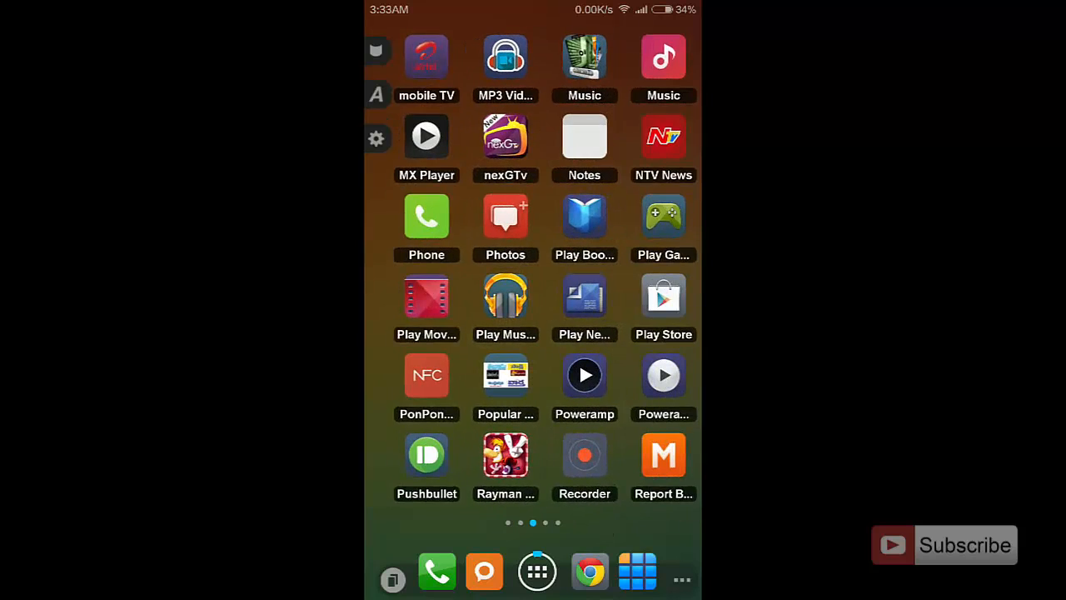
scroll("left", 3)
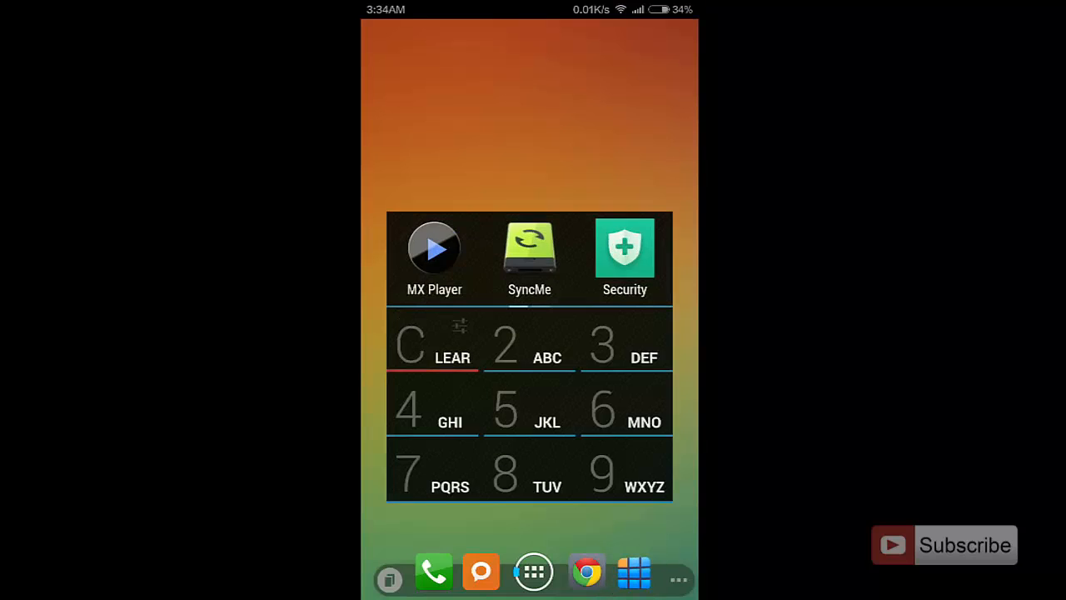
Launch Security and enter its per-app permissions manager
left_click(625, 246)
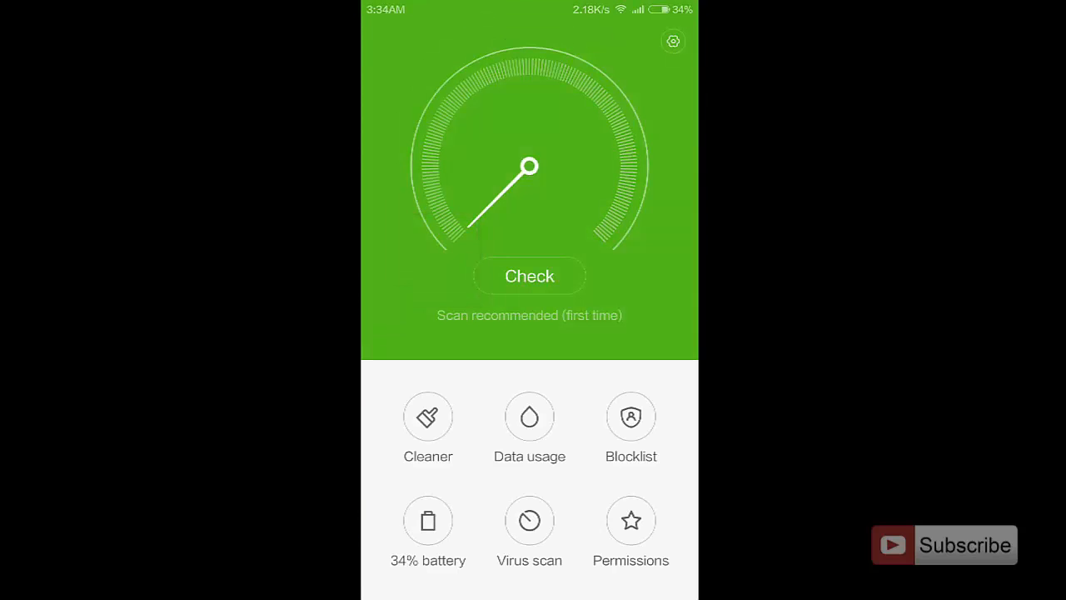
left_click(630, 519)
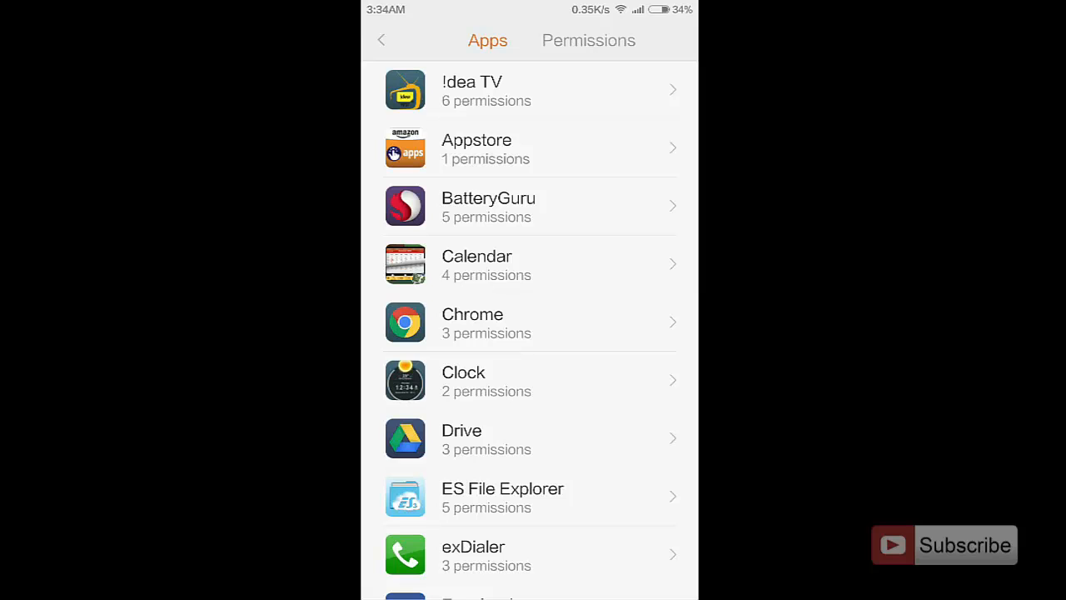
Switch to the by-permission list and reach Popup notifications (14 apps) at the bottom
left_click(588, 40)
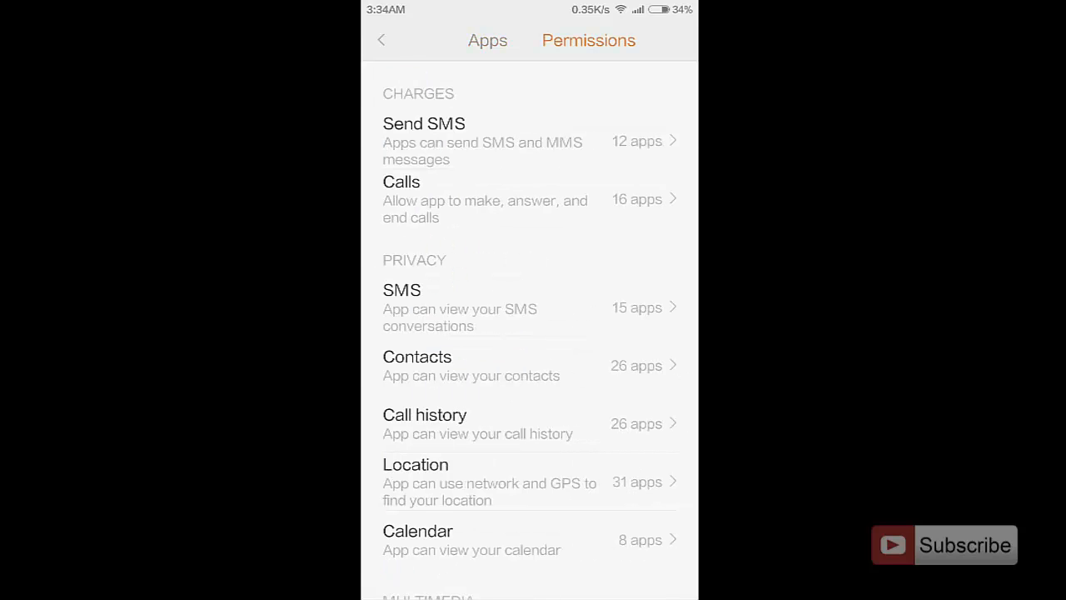
scroll("down", 3)
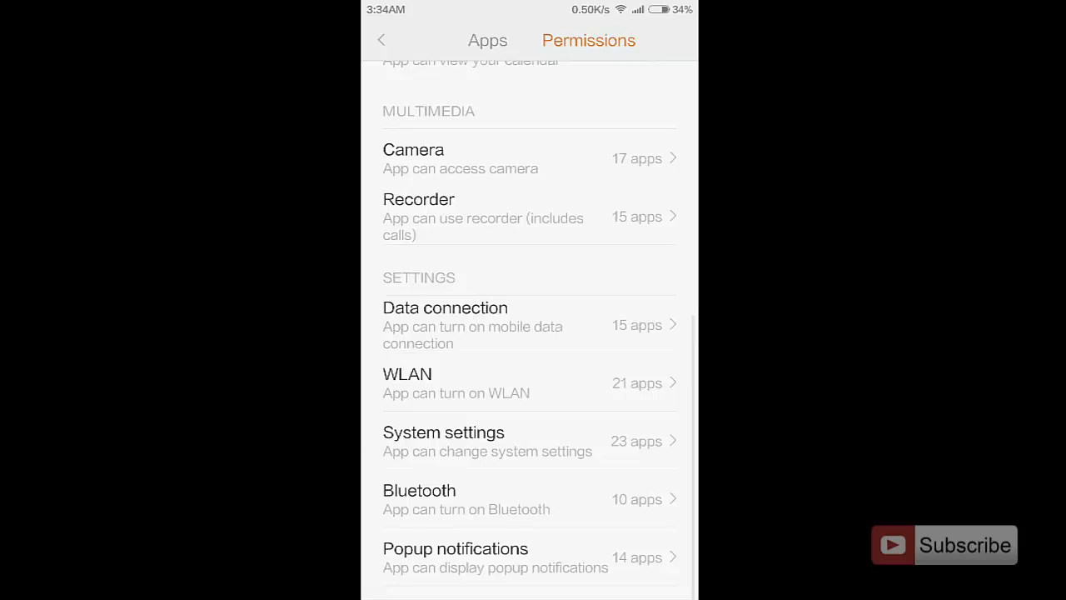
left_click(530, 557)
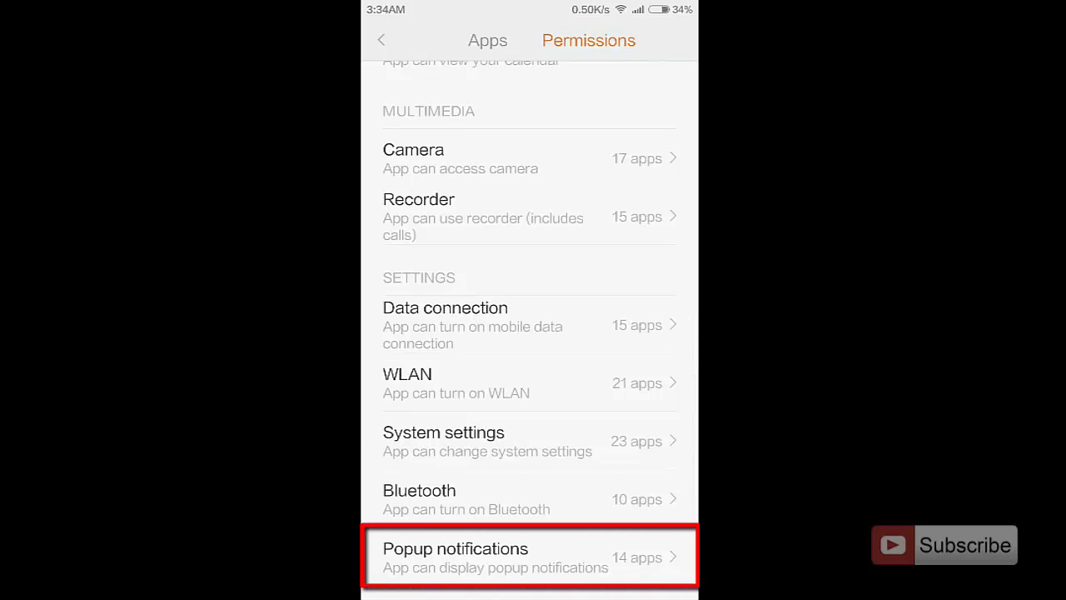